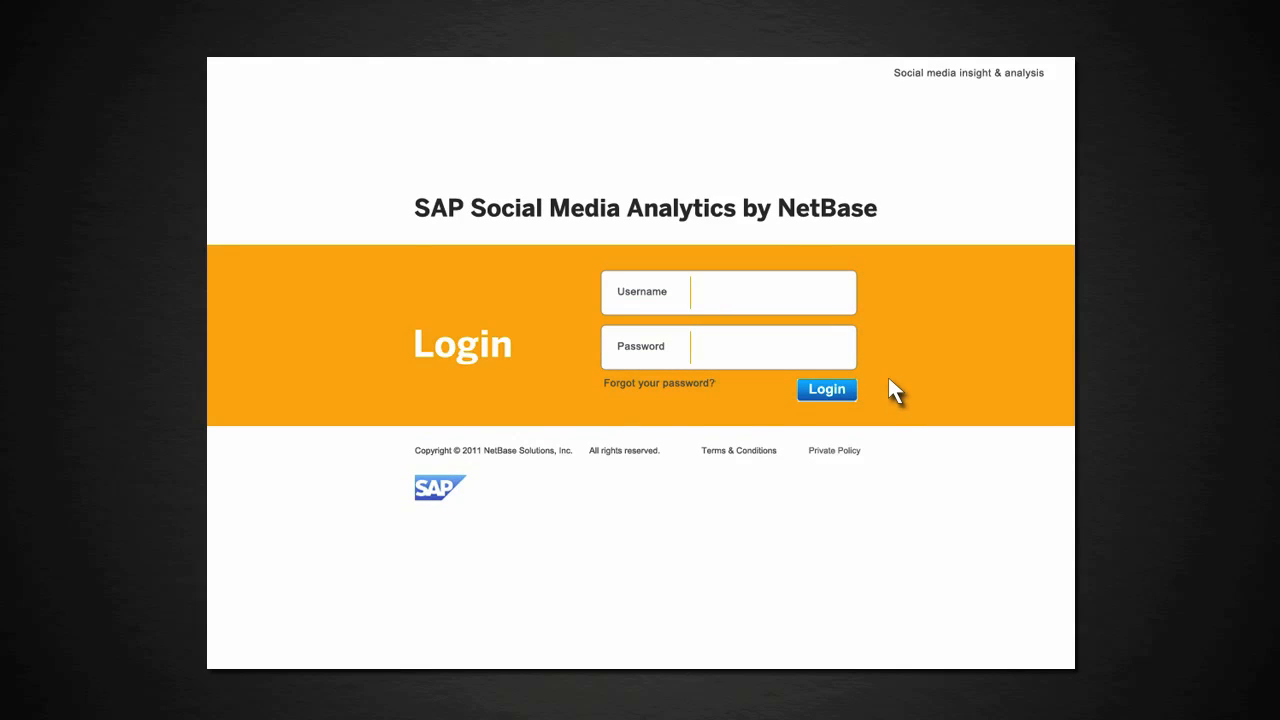
pyautogui.moveTo(778, 343)
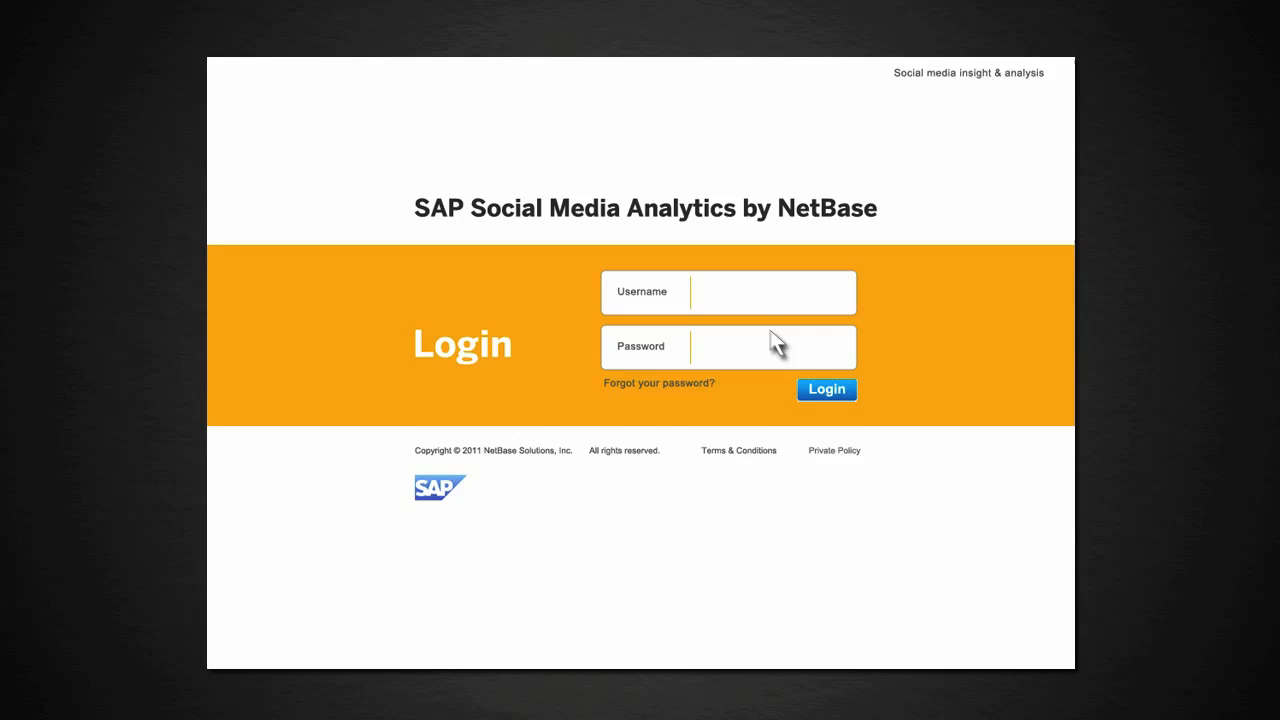
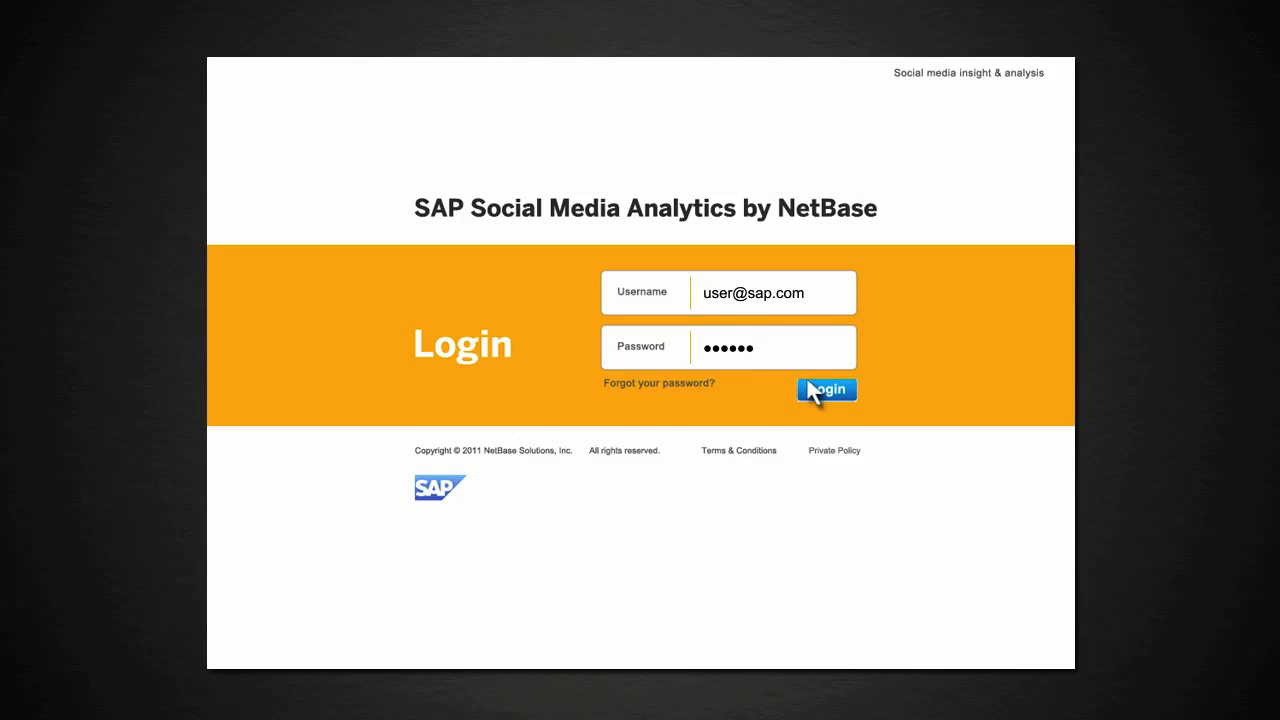
pyautogui.click(826, 389)
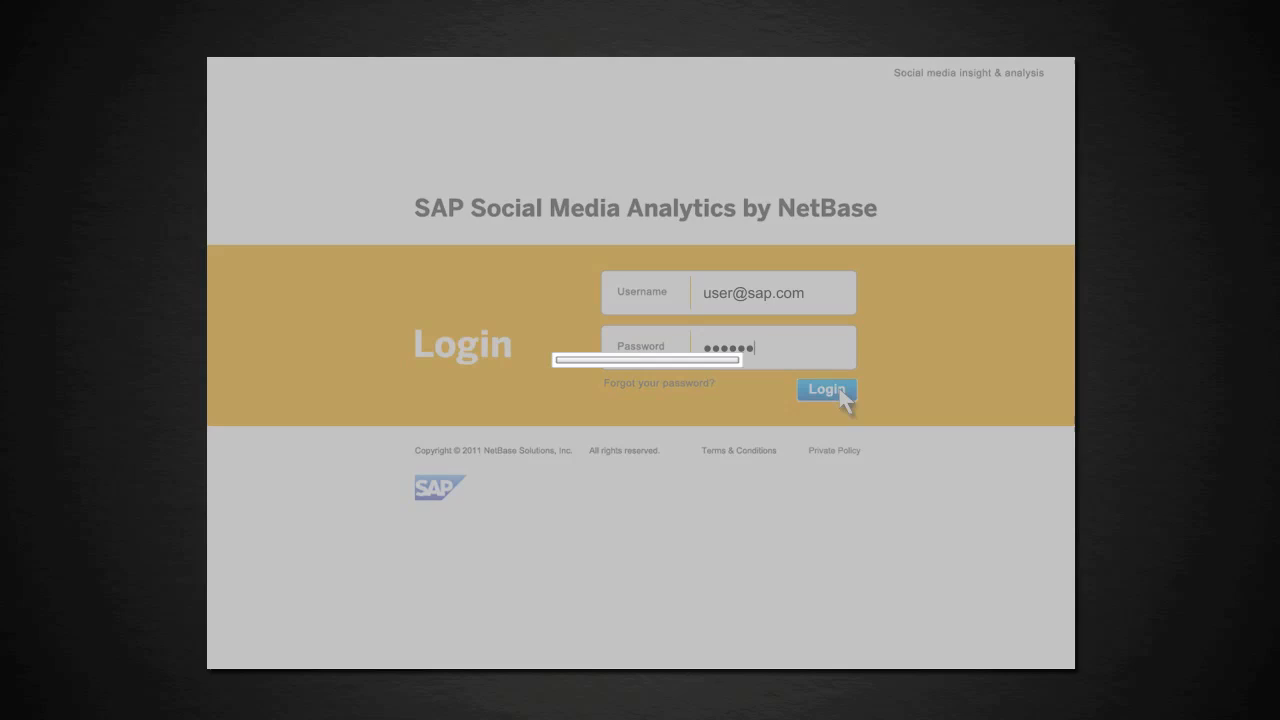
# - Select the saved PC4U brand topic and run its analysis with GO
pyautogui.click(826, 389)
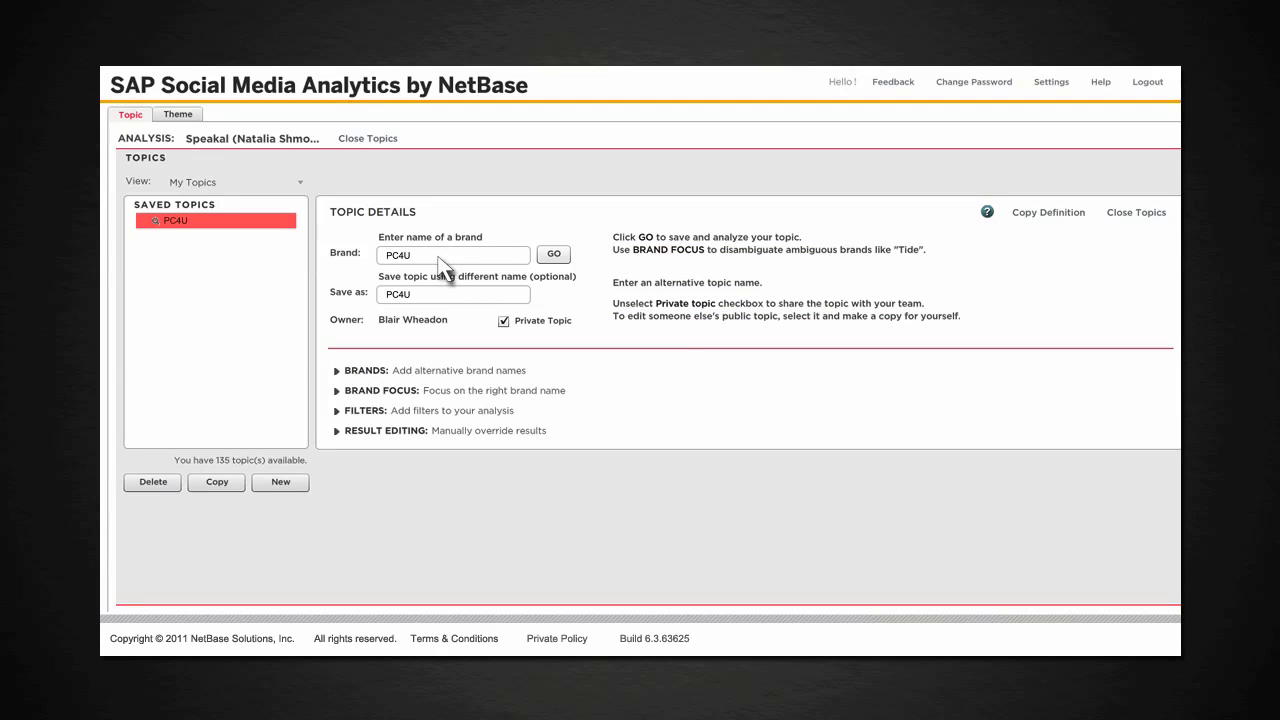
pyautogui.moveTo(470, 268)
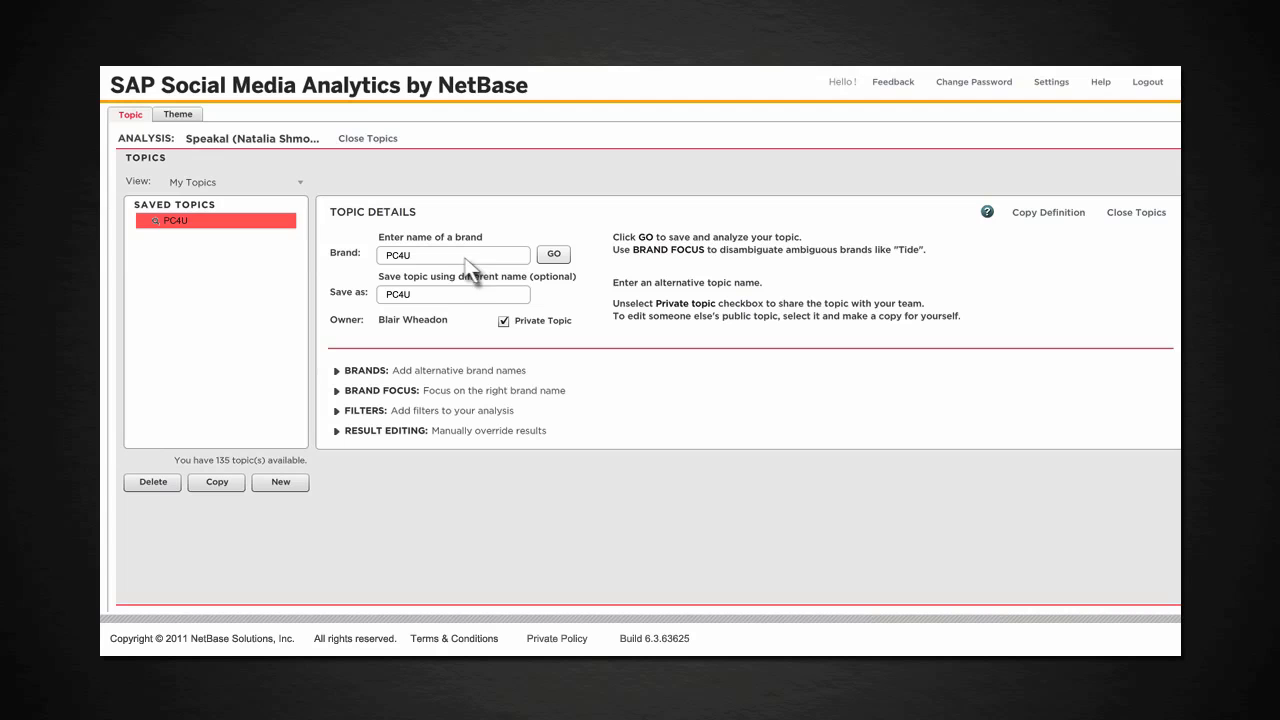
pyautogui.click(553, 253)
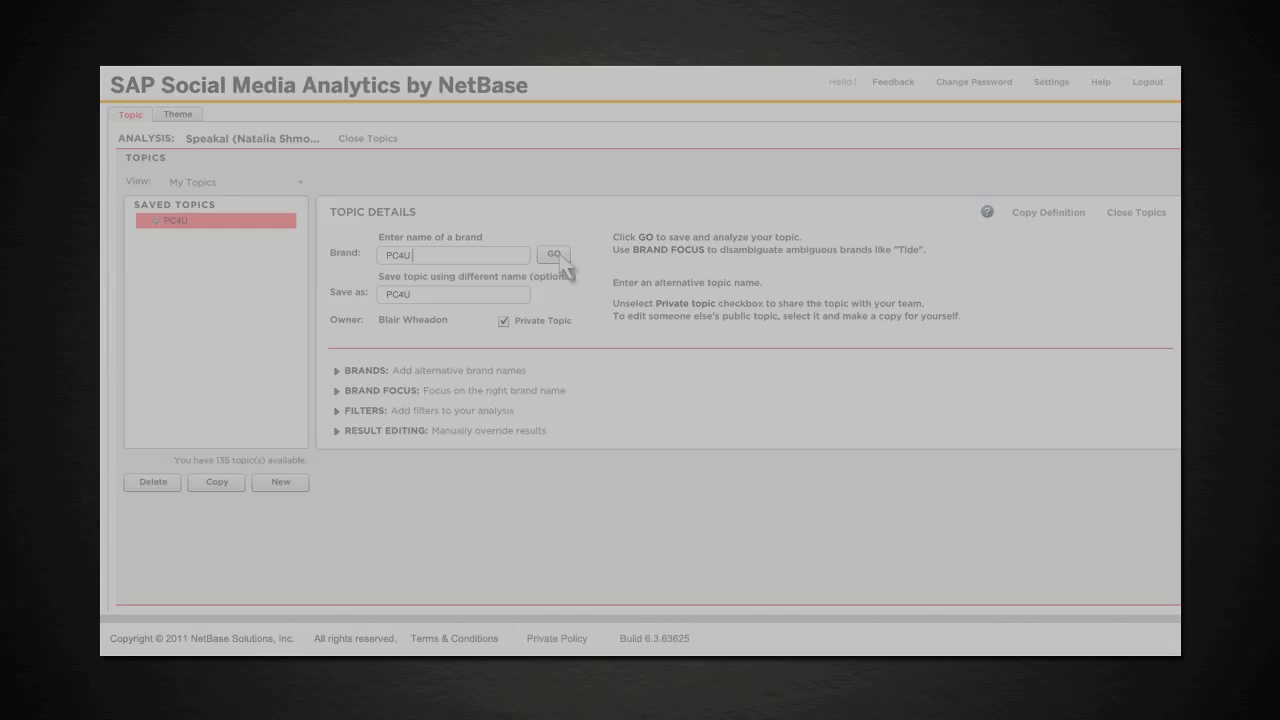
# - Browse the PC4U sound bites on Highlights and open one's gadgetview.com source
pyautogui.click(554, 254)
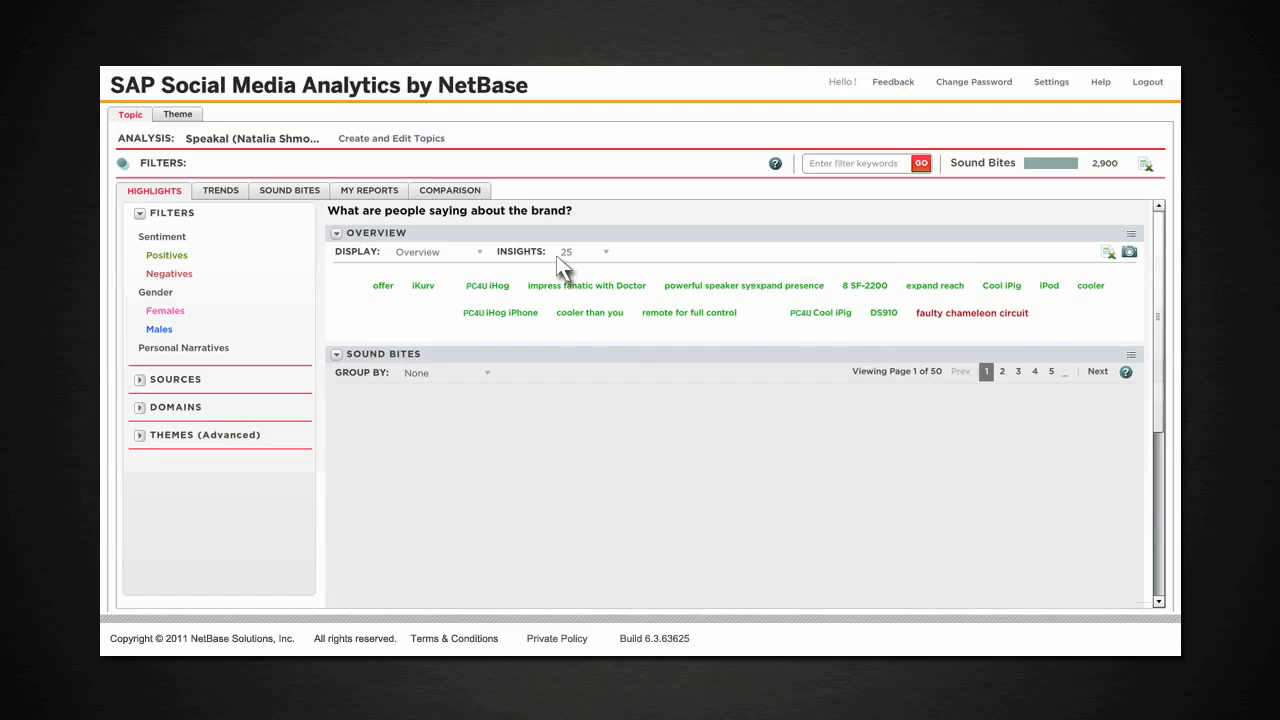
pyautogui.moveTo(557, 285)
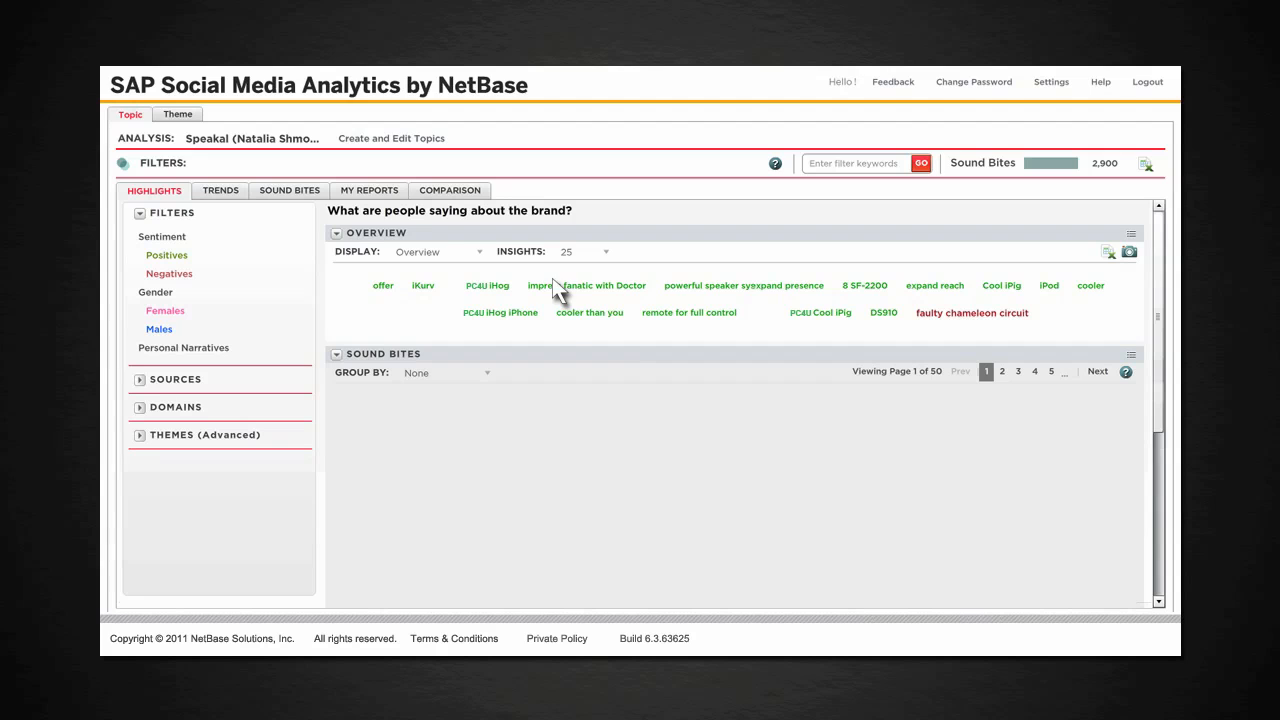
pyautogui.moveTo(530, 328)
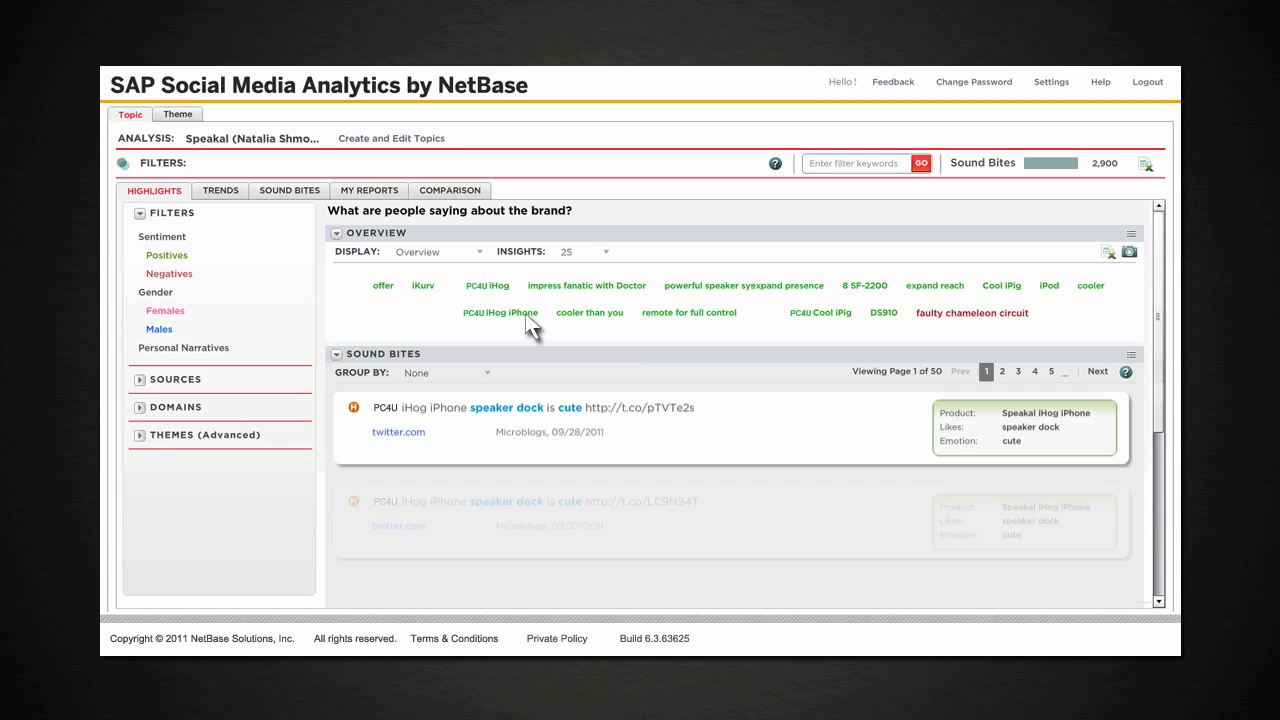
pyautogui.scroll(-3)
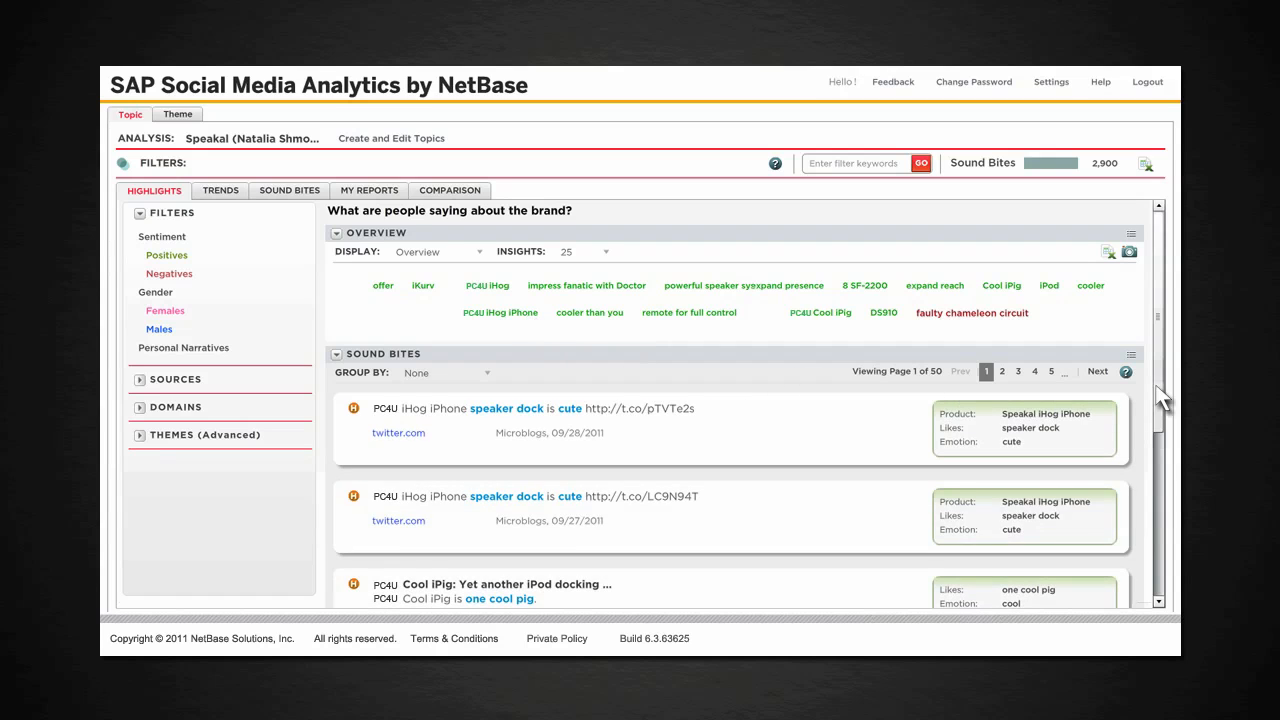
pyautogui.scroll(-3)
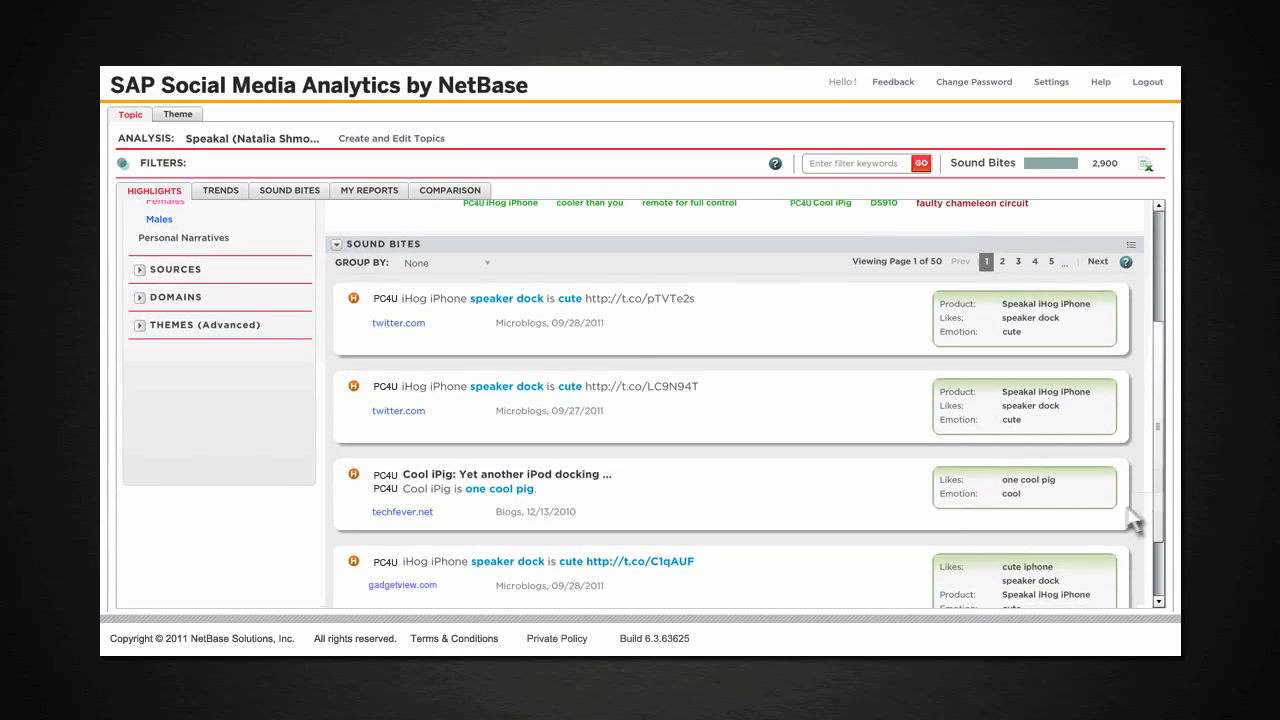
pyautogui.moveTo(410, 595)
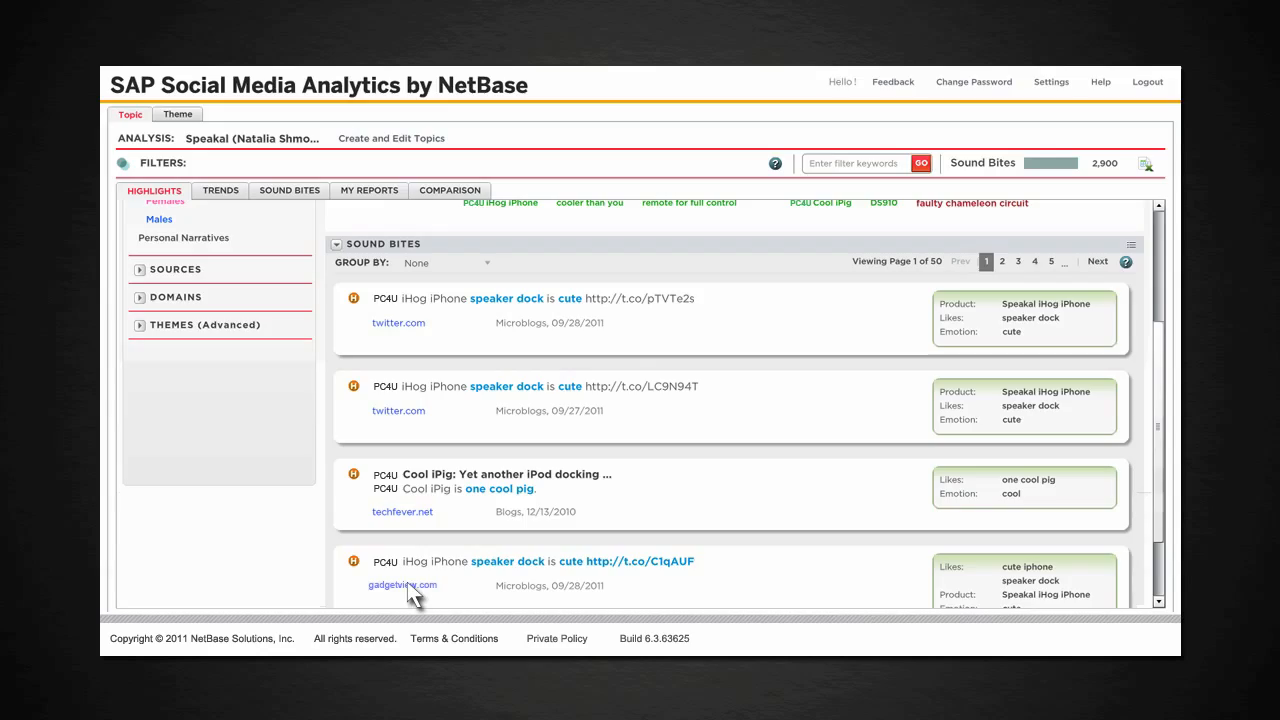
pyautogui.click(402, 585)
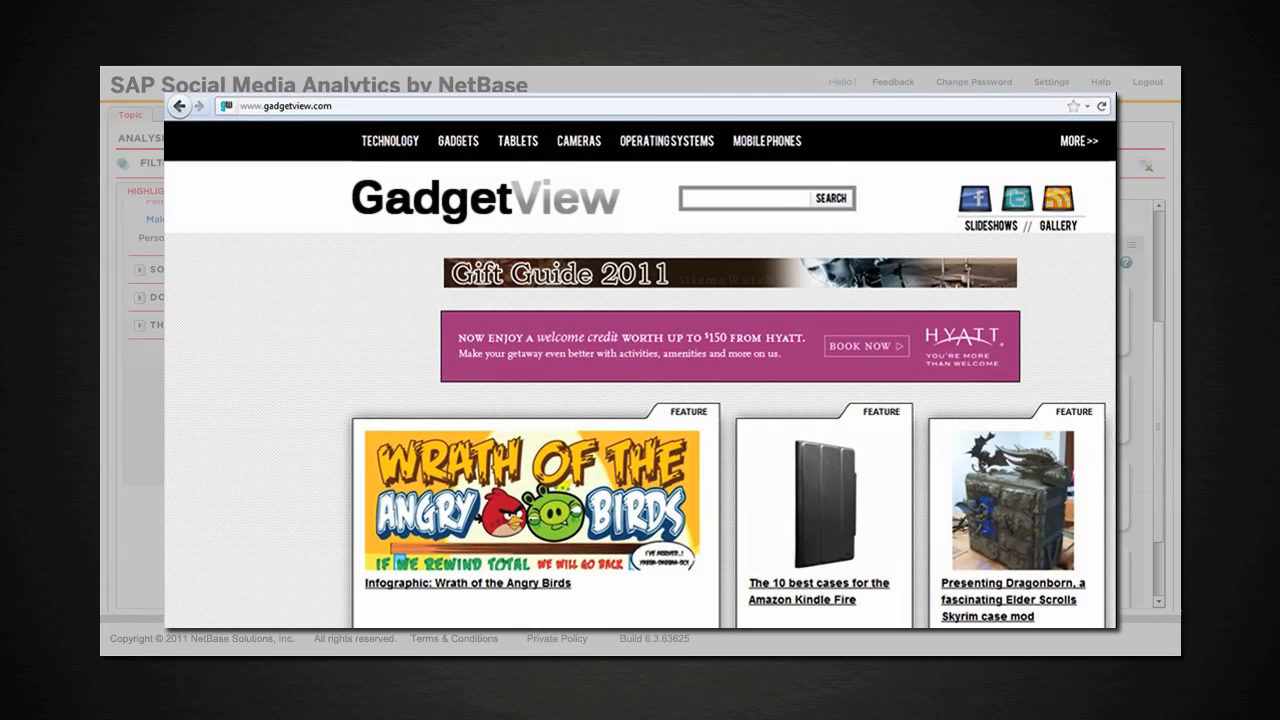
pyautogui.scroll(-3)
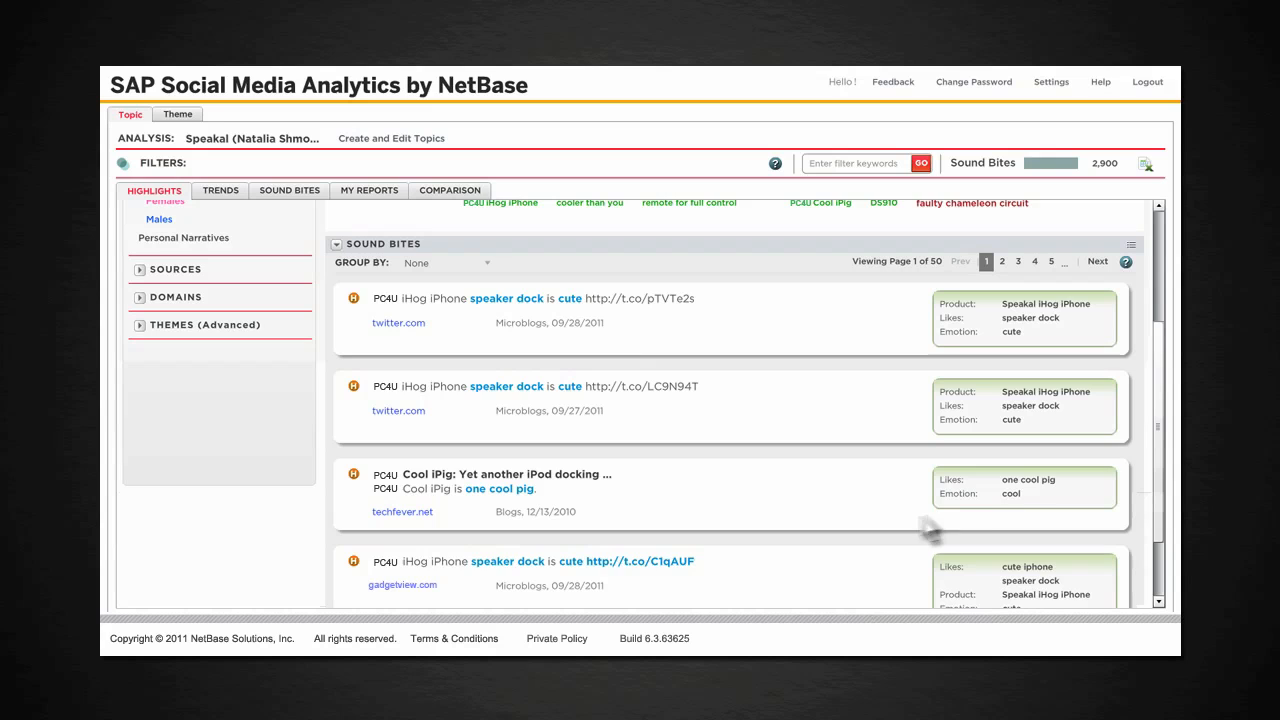
# - Scroll back up and switch to the Trends tab's PC4U sentiment timeline
pyautogui.scroll(3)
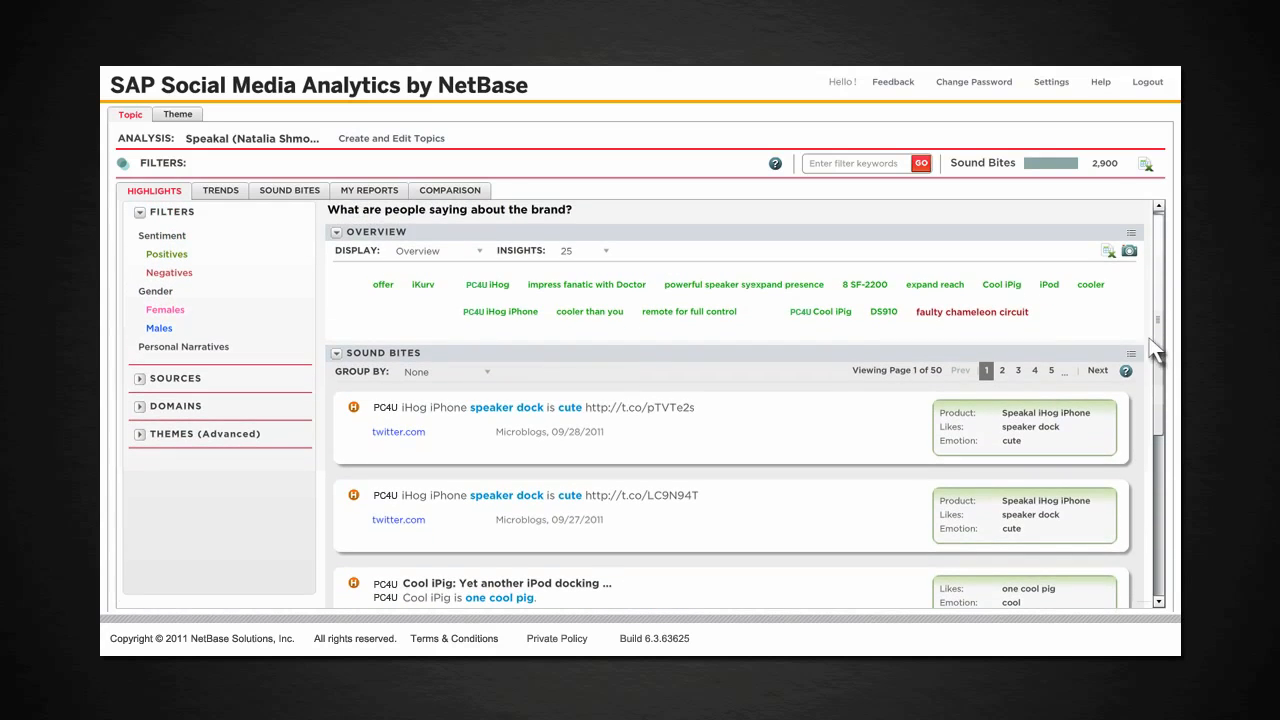
pyautogui.moveTo(615, 320)
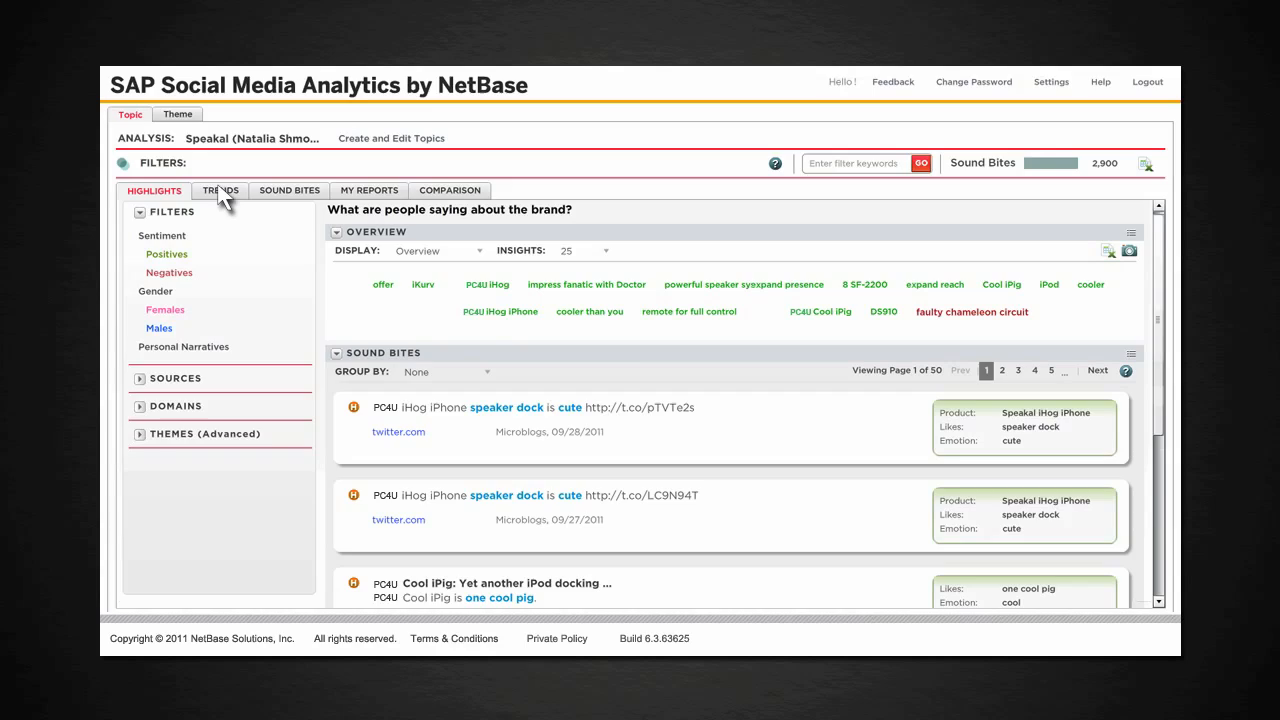
pyautogui.click(220, 190)
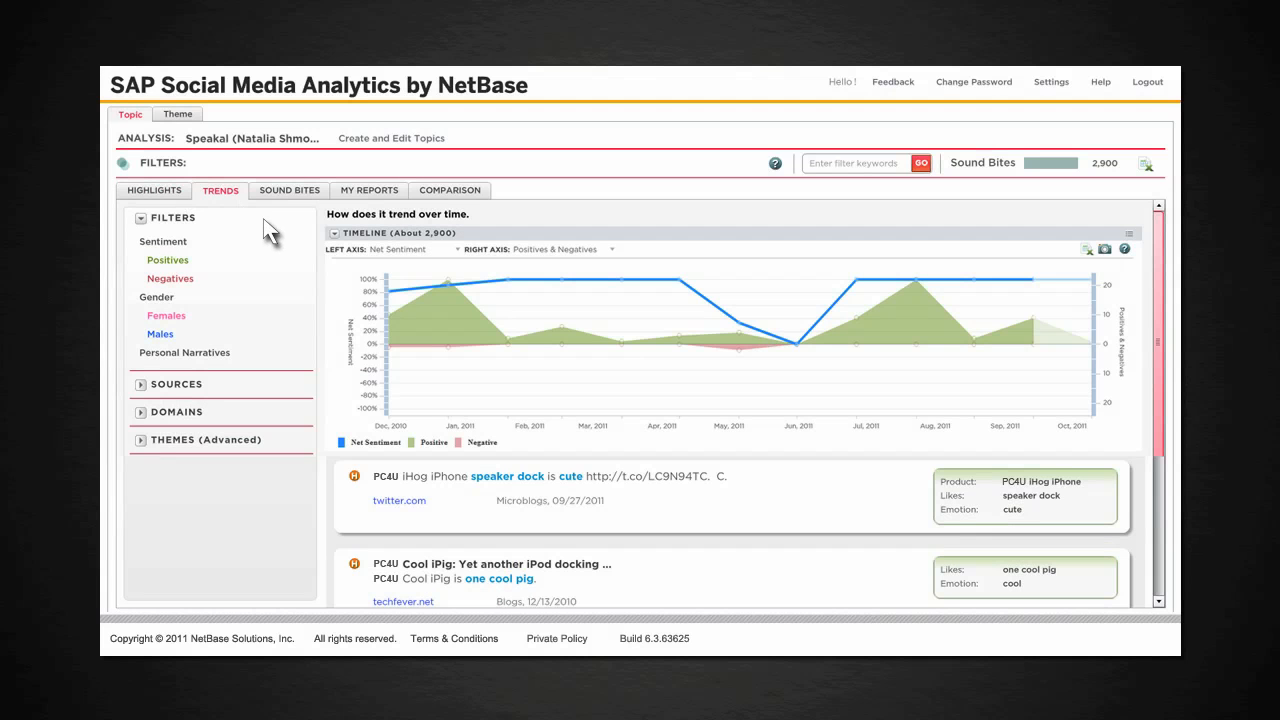